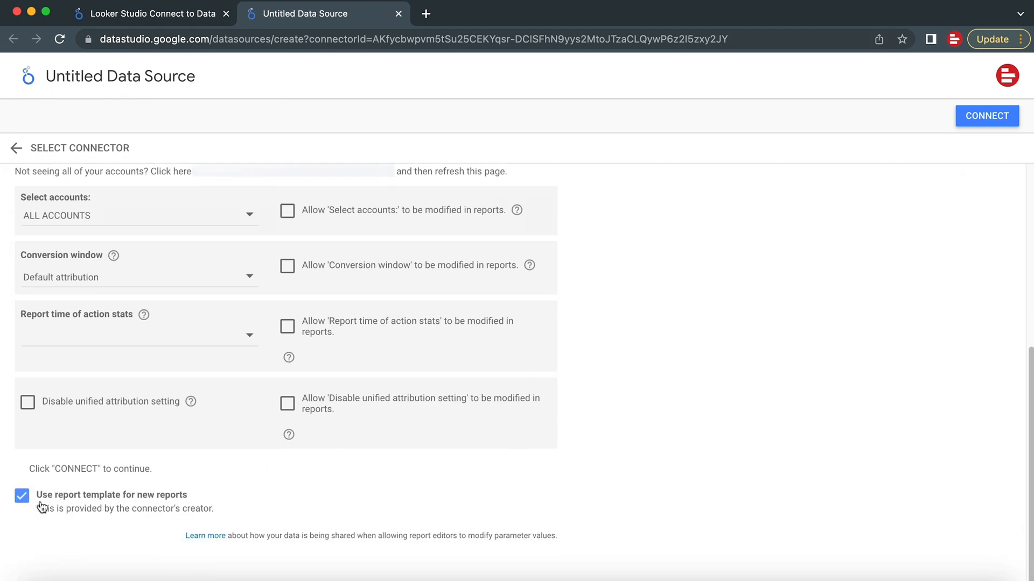
Connect the data source with ALL ACCOUNTS selected and the report template enabled
click(986, 117)
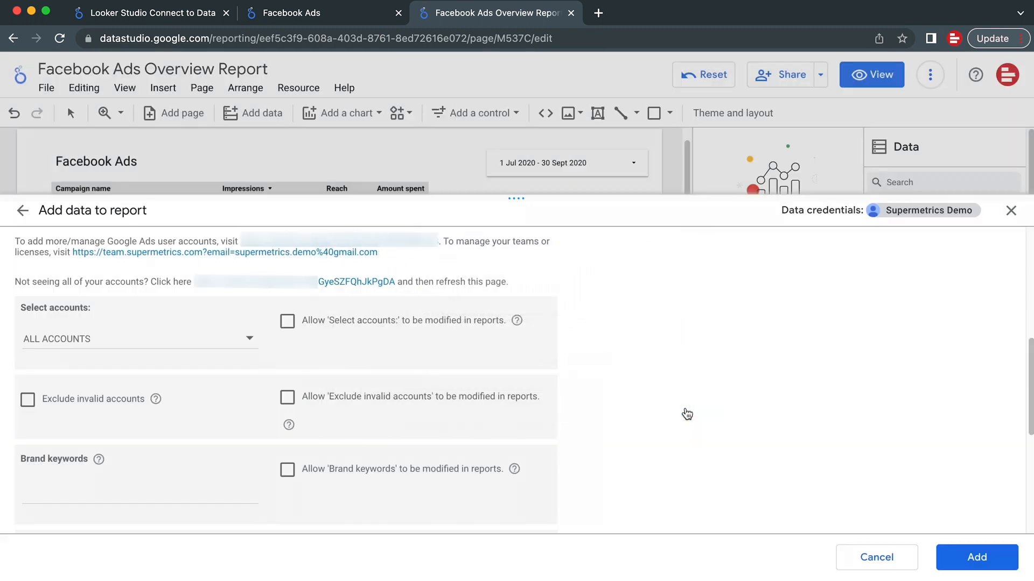
Invite the colleague's email through Share so the report shows 'Shared with 1 person'
click(821, 74)
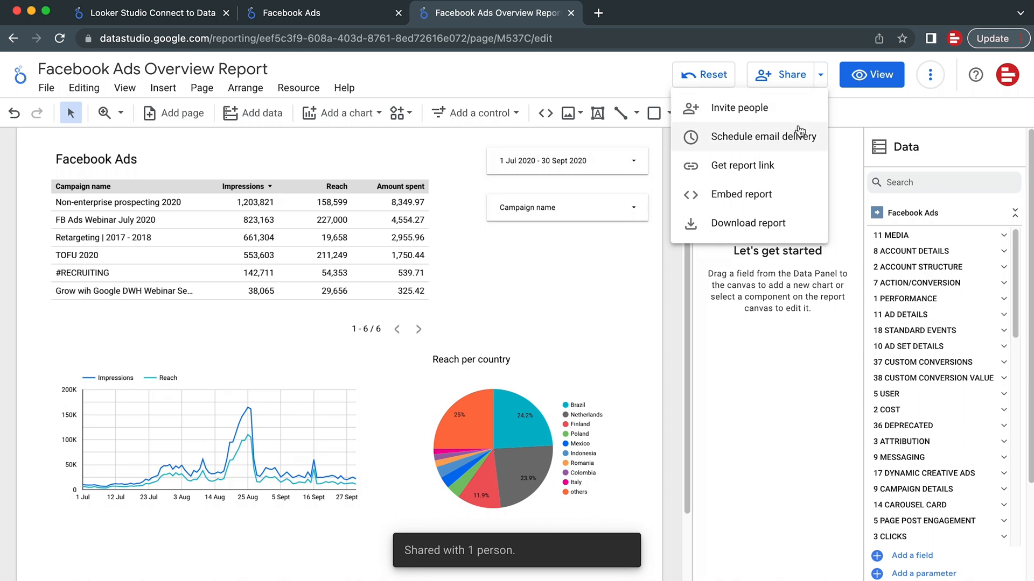